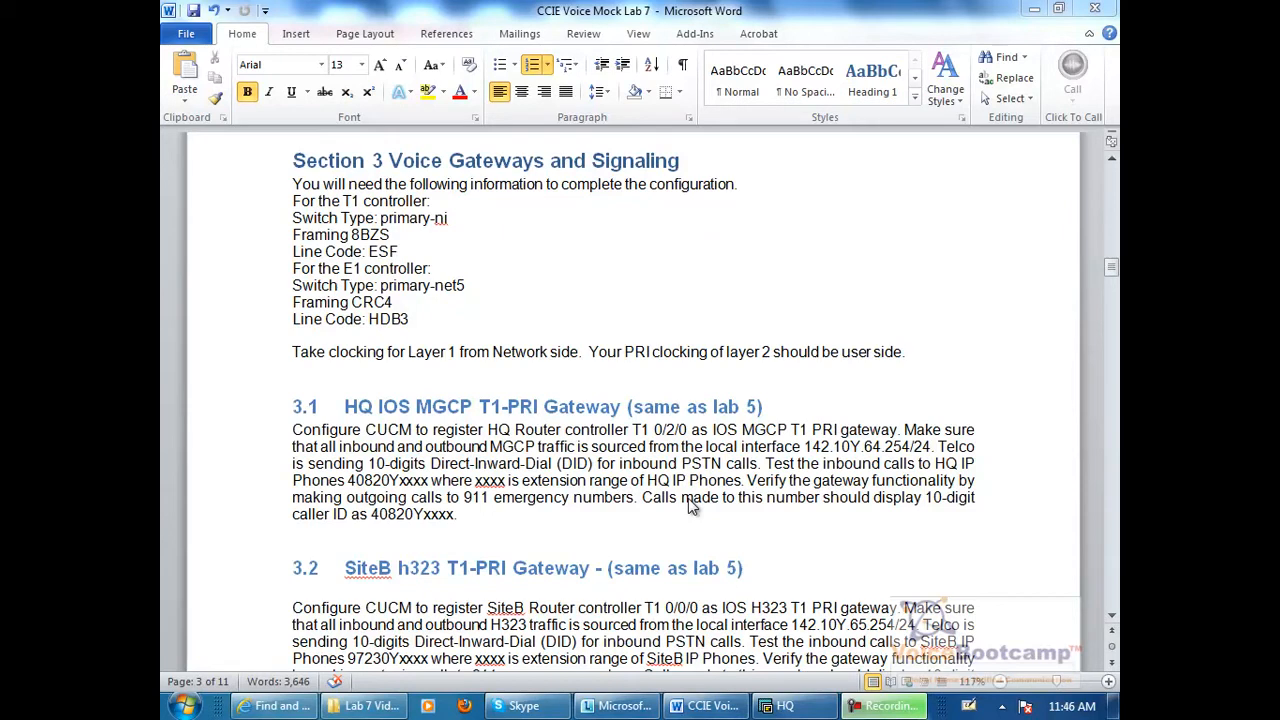
mouse_move(897, 531)
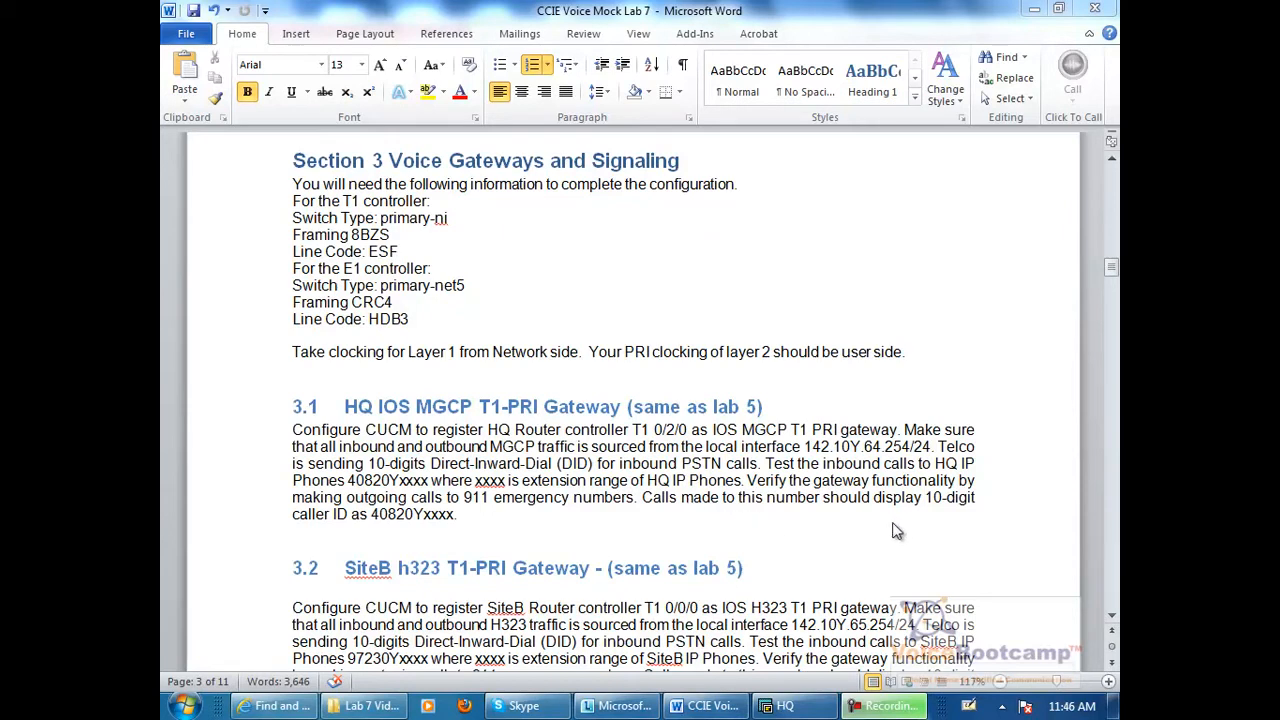
mouse_move(541, 656)
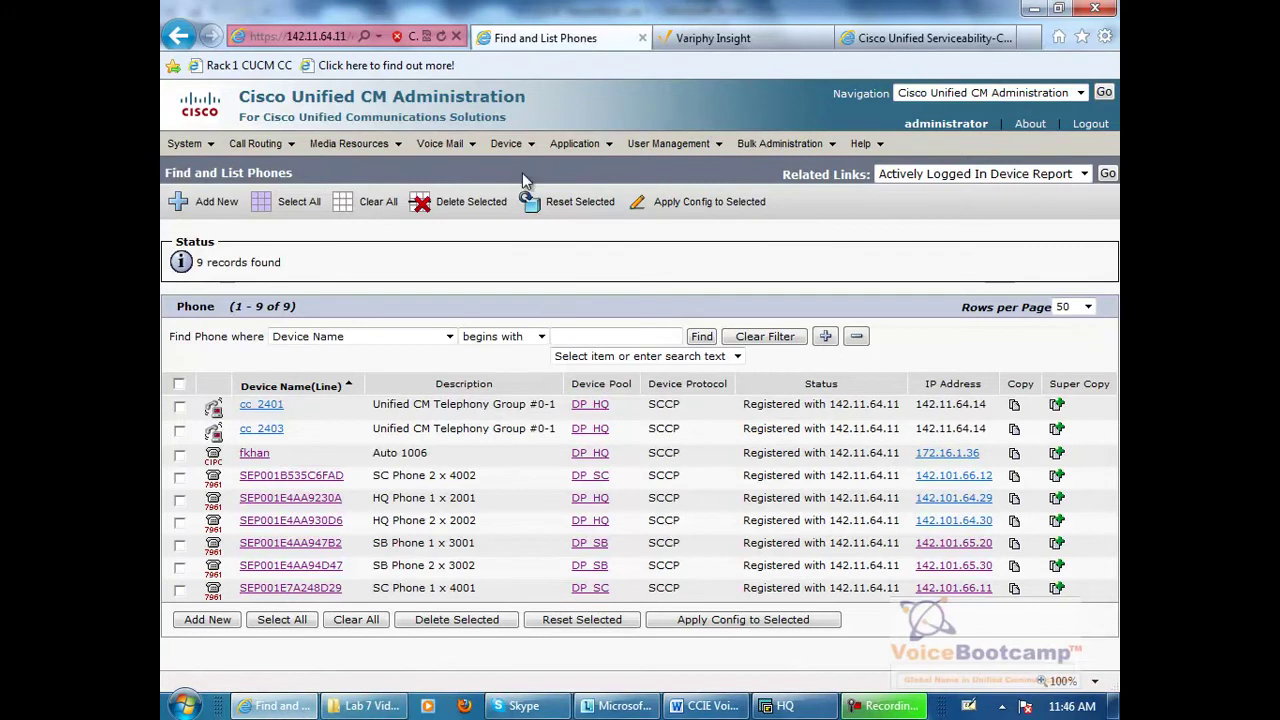
Add a new gateway of type Cisco 2801 from the Gateway page
left_click(535, 214)
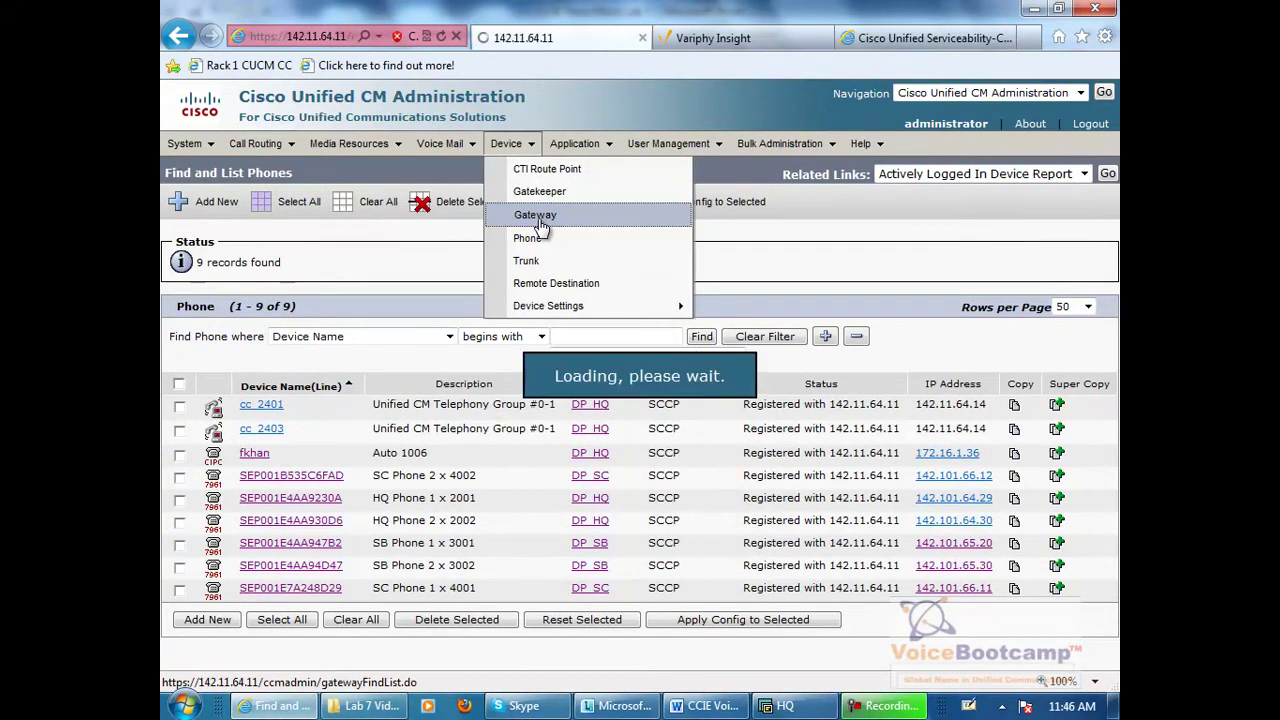
left_click(534, 214)
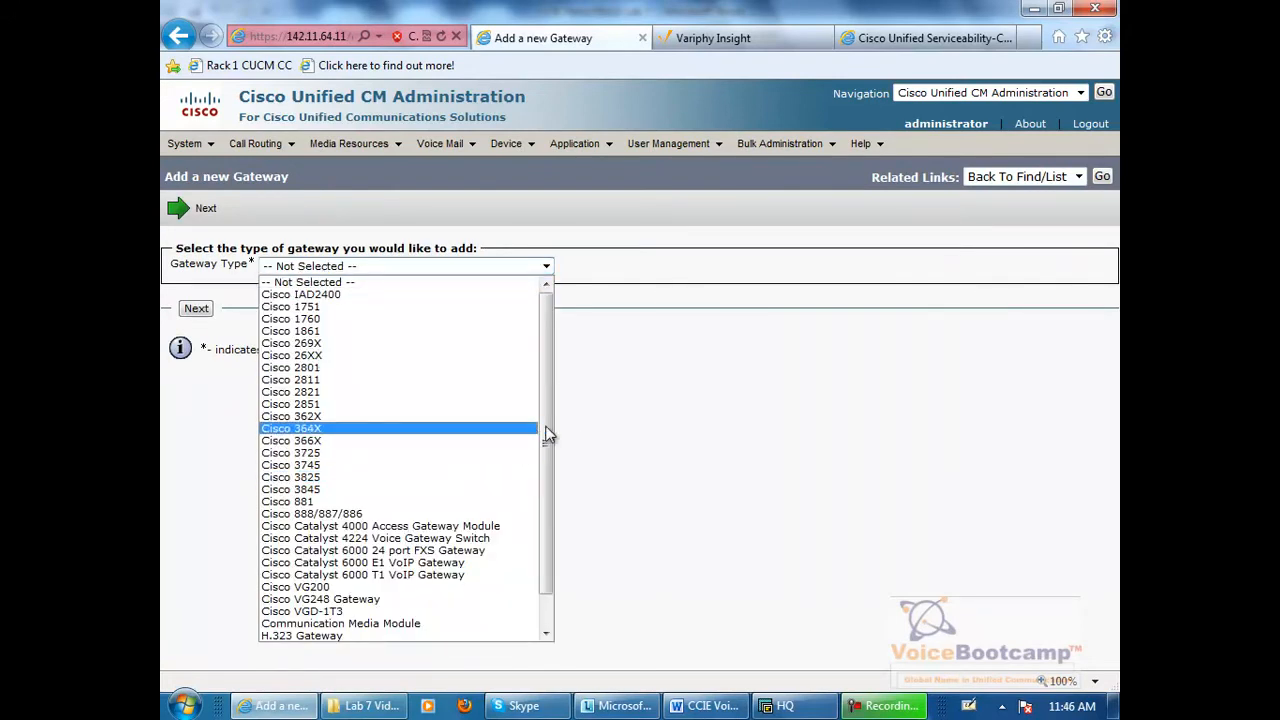
left_click(290, 367)
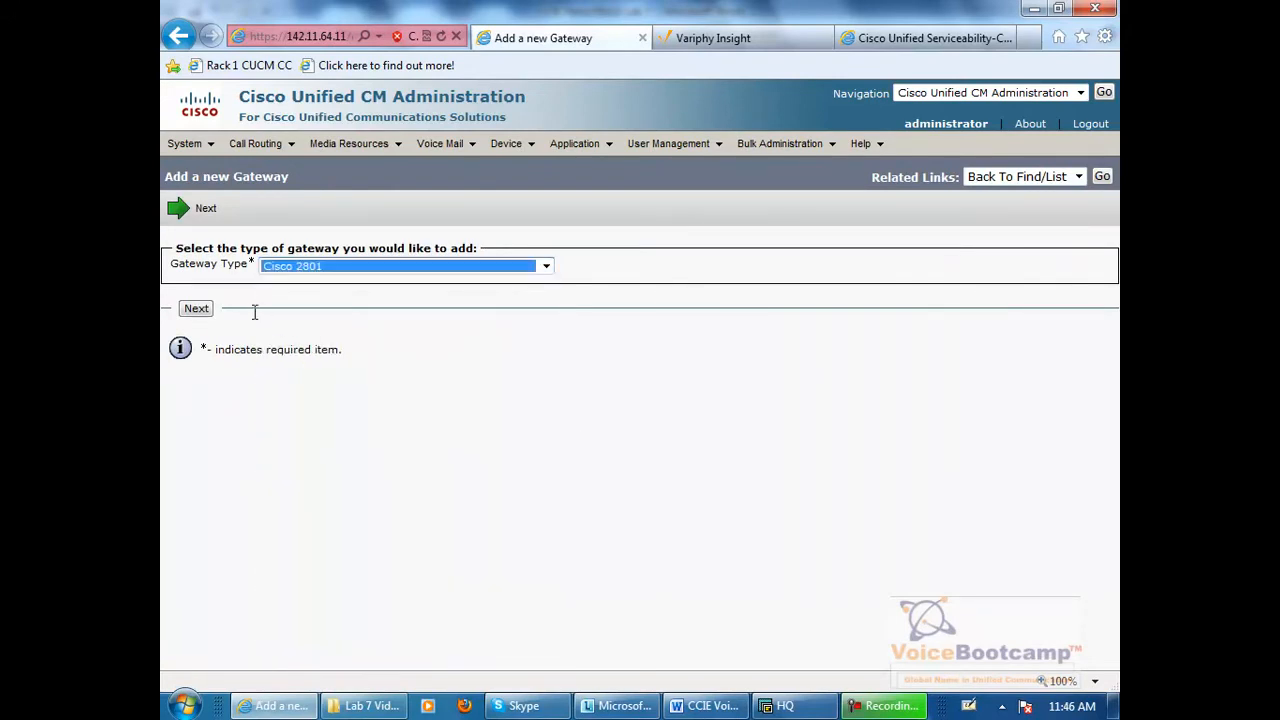
left_click(196, 308)
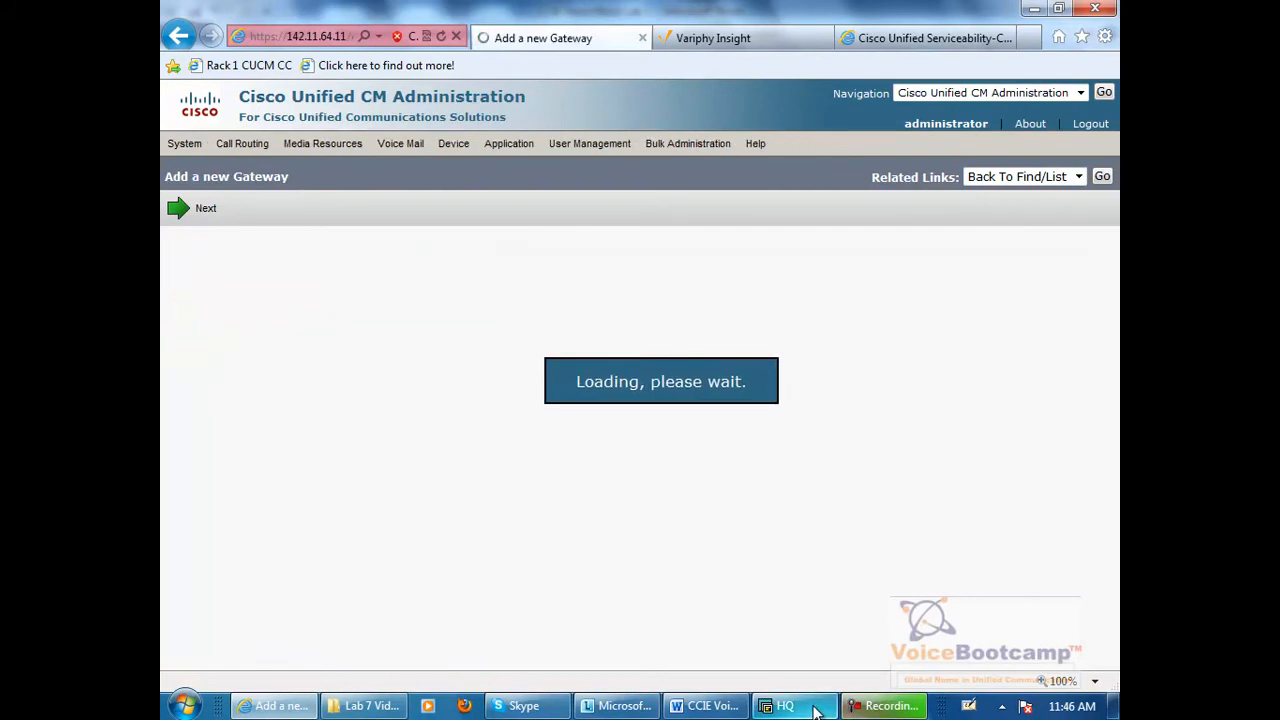
Run show version on the HQ router session to check its hardware
left_click(785, 705)
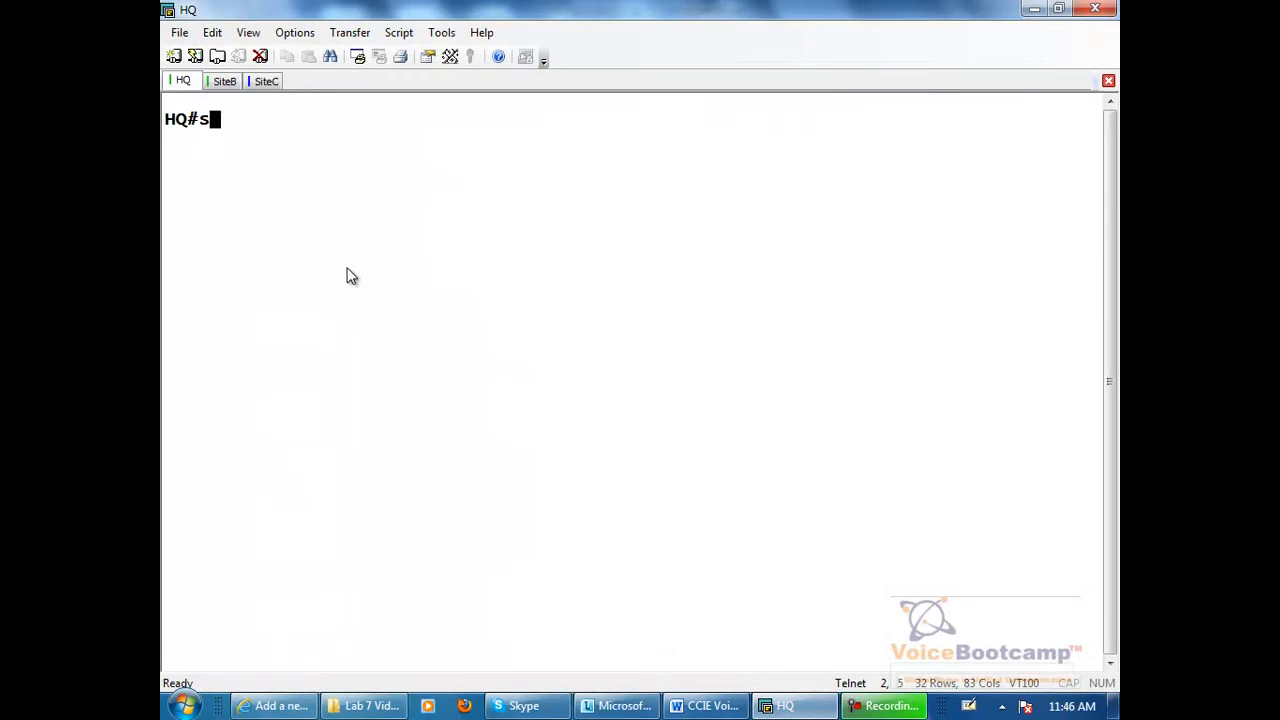
type("show ver")
type("show diag")
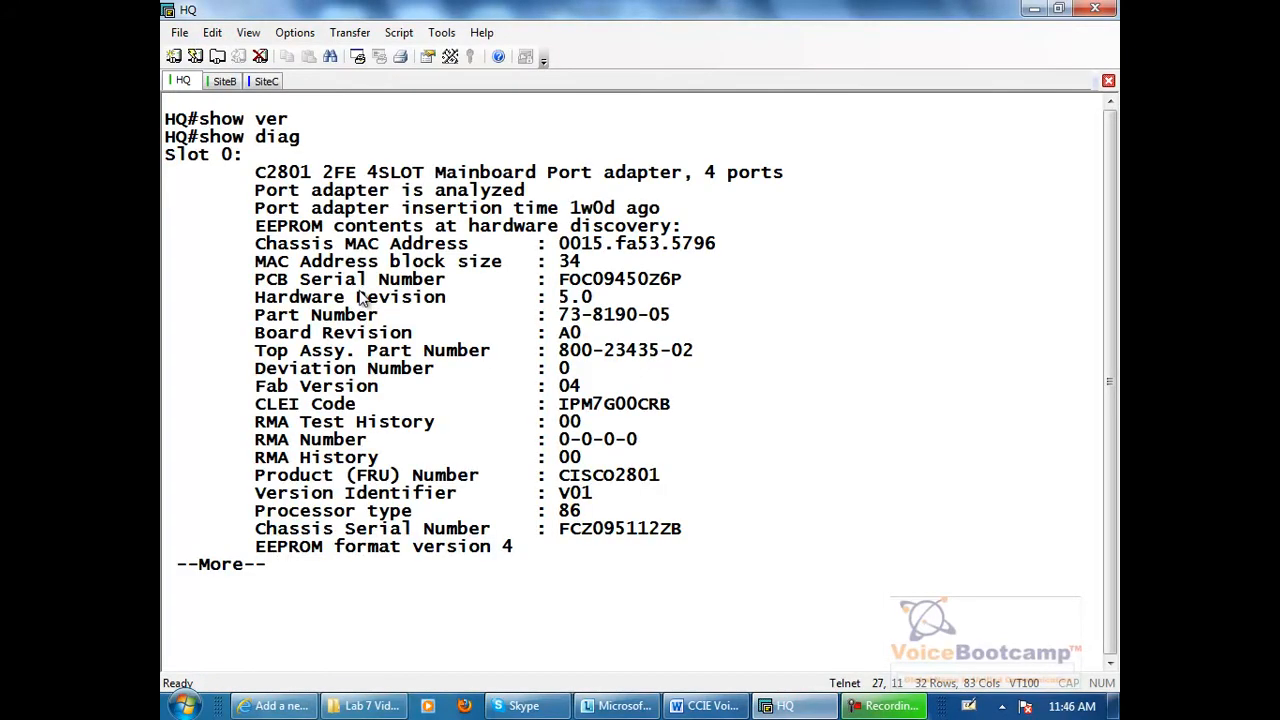
mouse_move(490, 303)
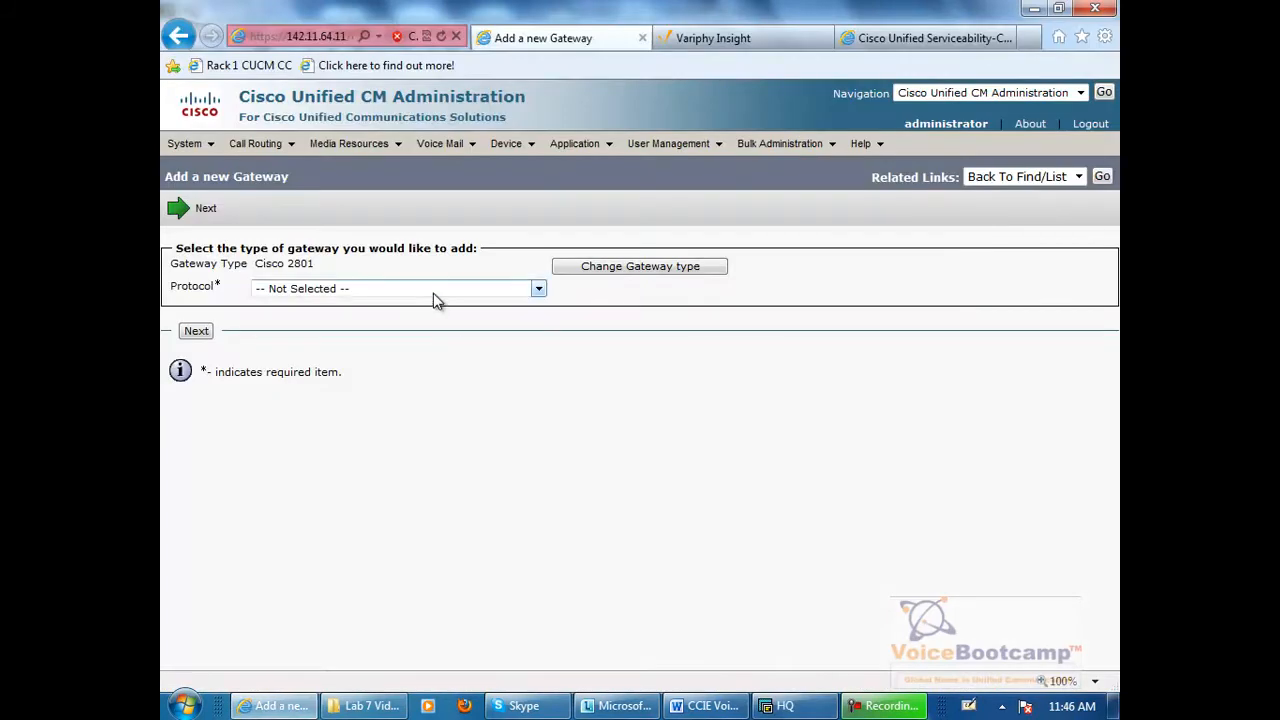
Choose MGCP as the protocol and enter HQ as the domain name
left_click(390, 288)
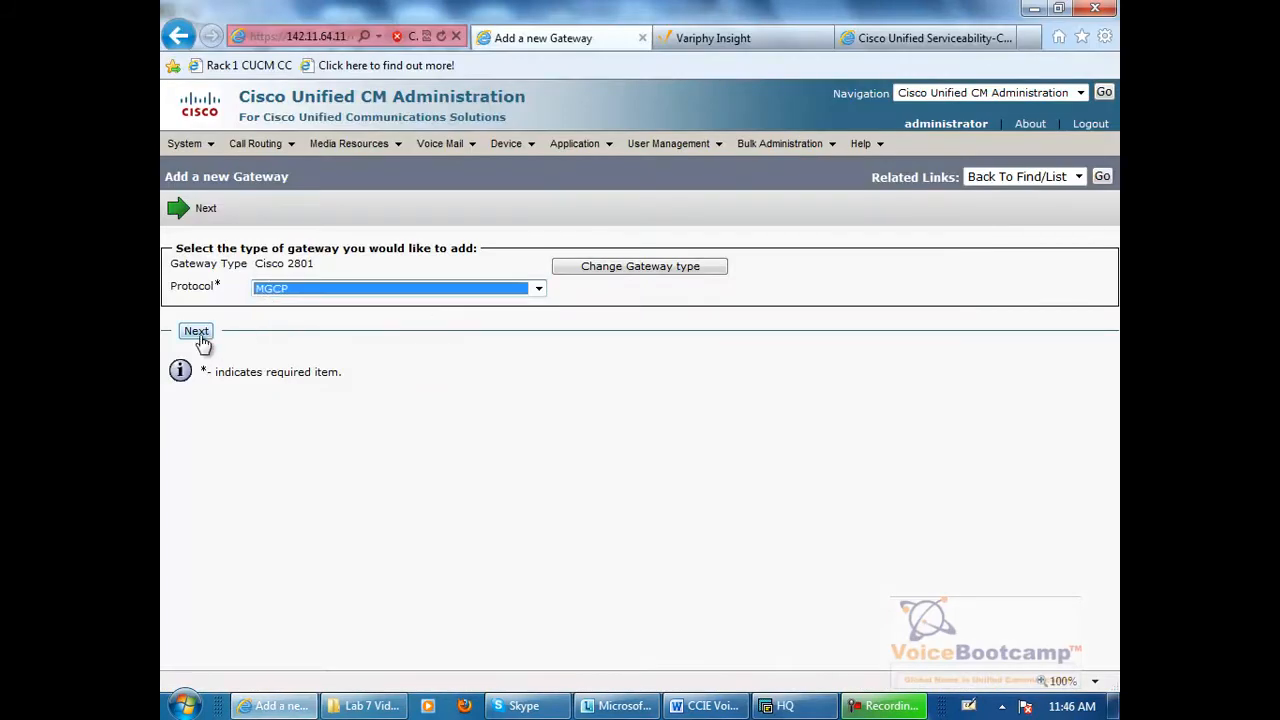
left_click(196, 331)
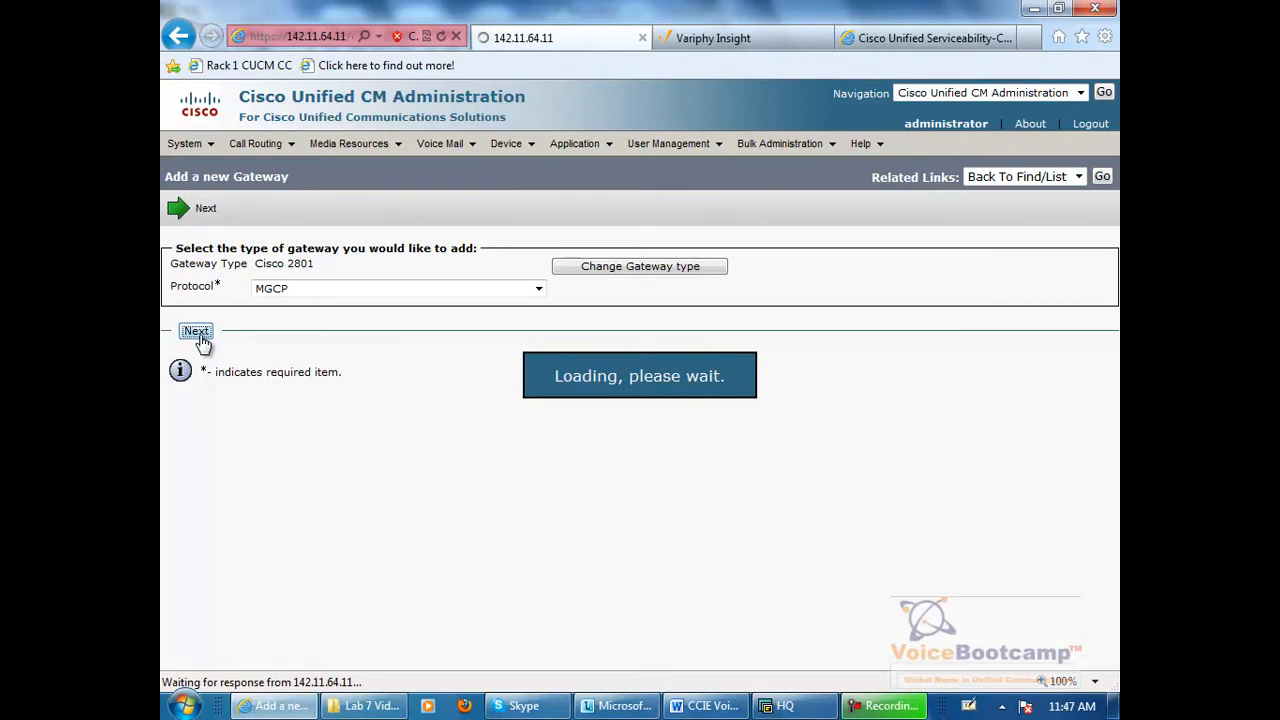
left_click(196, 331)
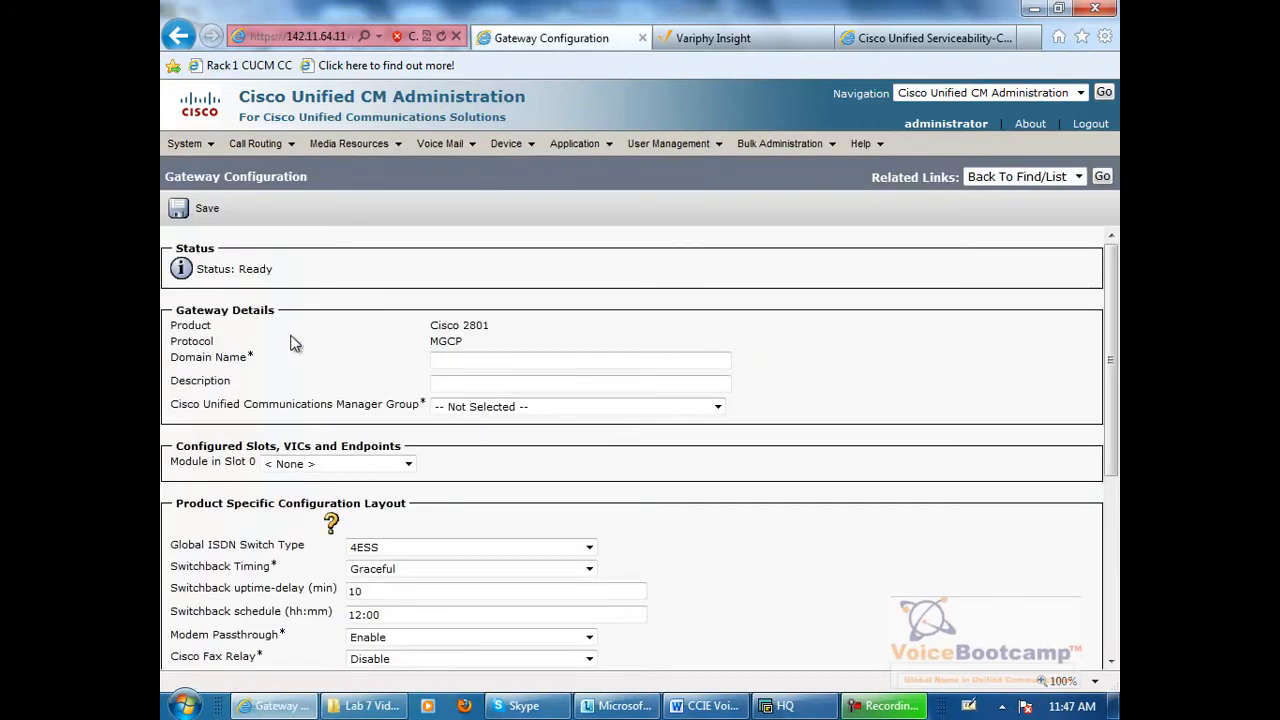
left_click(578, 360)
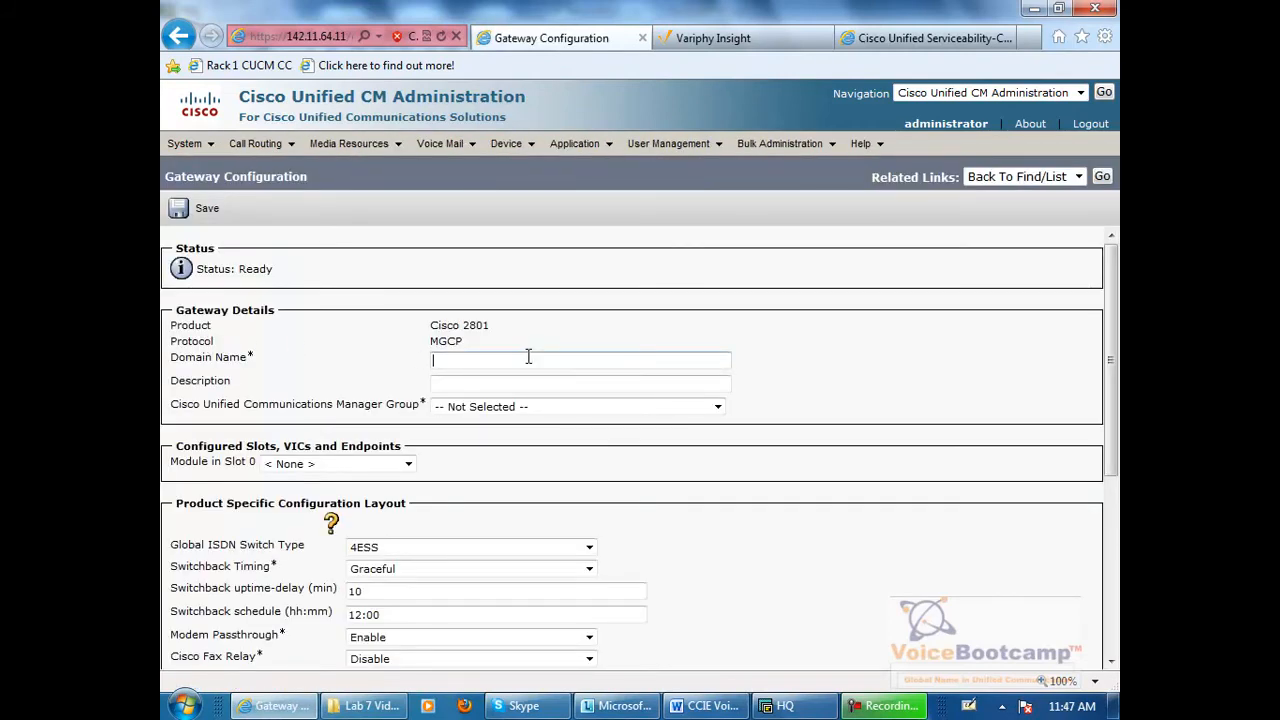
mouse_move(533, 461)
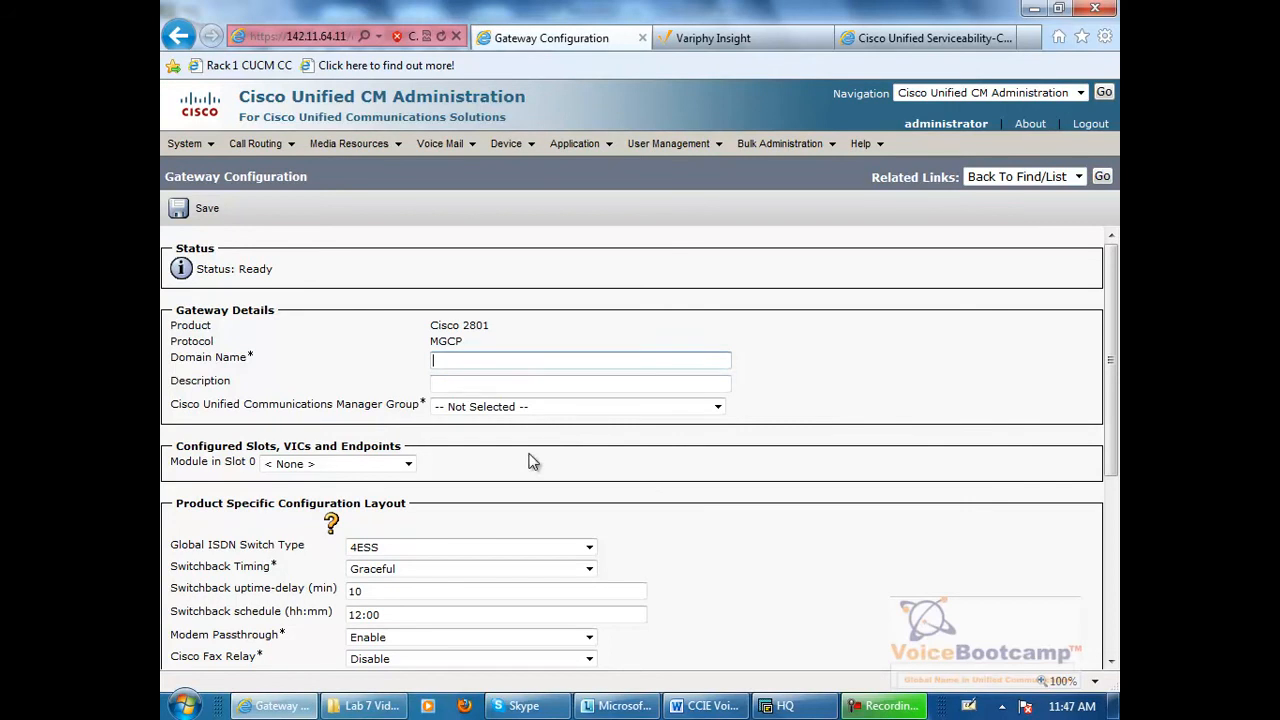
left_click(795, 705)
type("HQ")
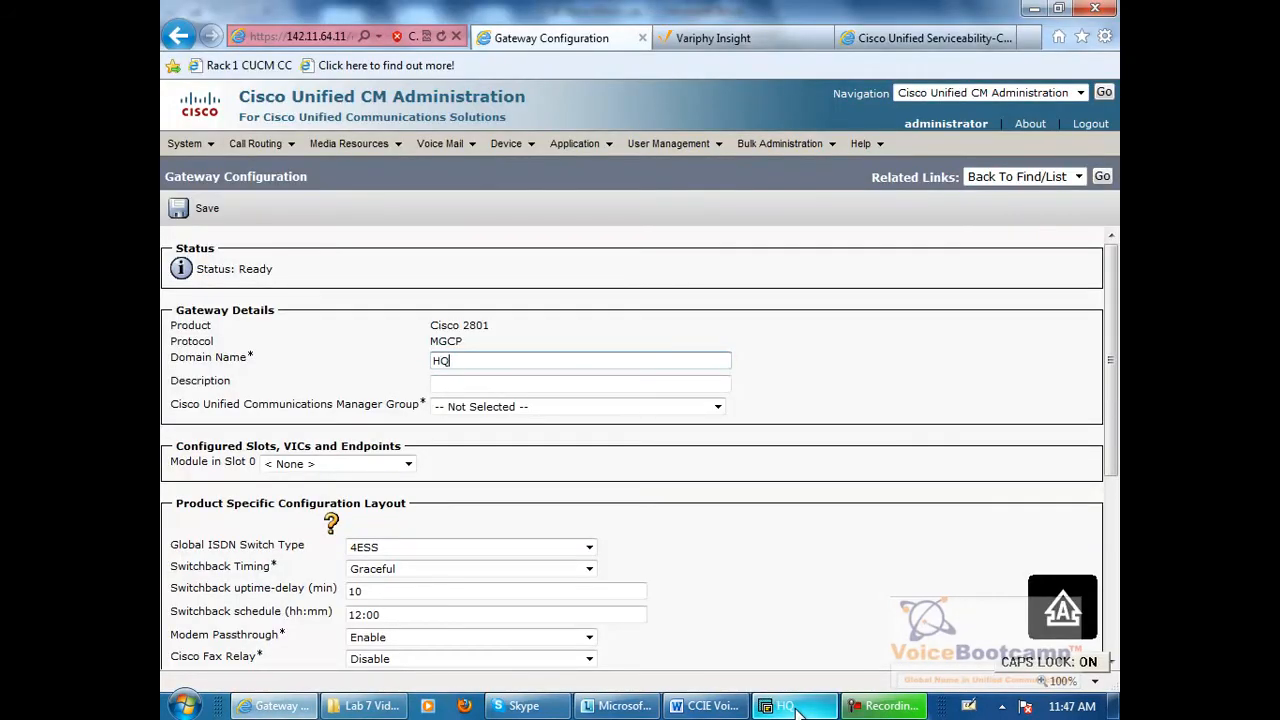
Select the ip domain name ccievoice.com line in the HQ running config
left_click(784, 705)
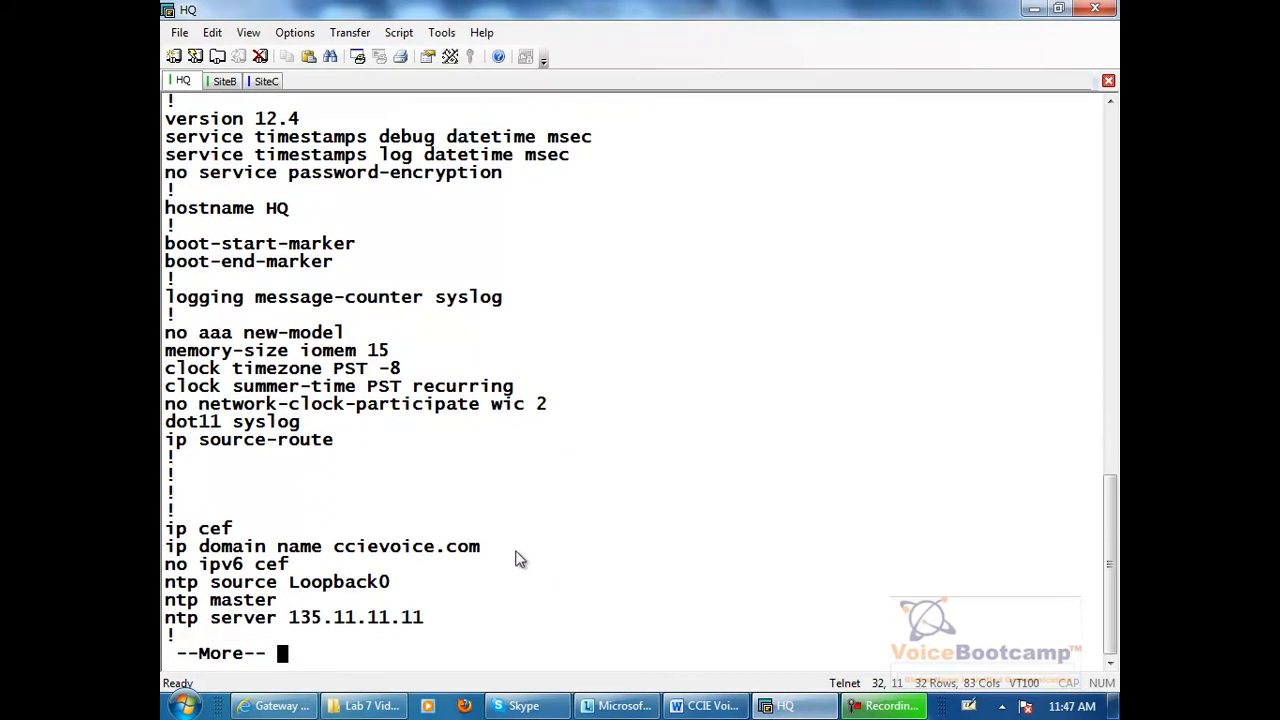
triple_click(320, 546)
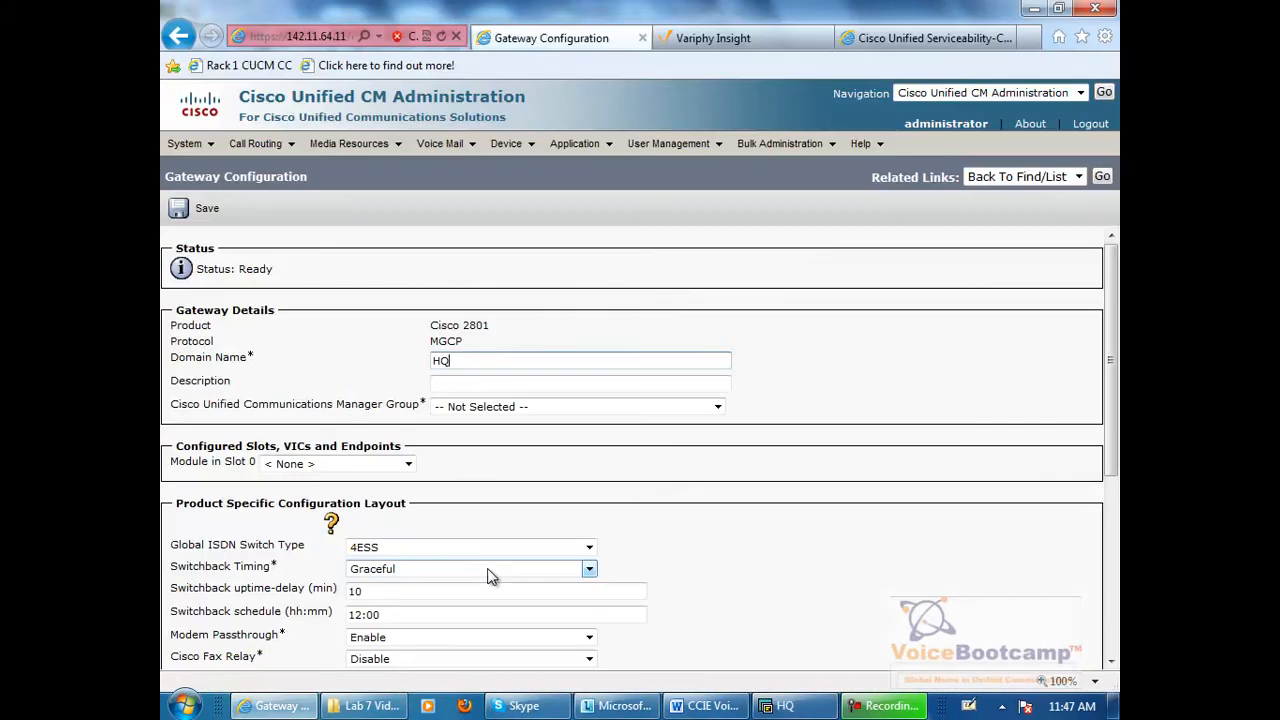
Complete domain HQ.ccievoice.com, choose Default group, NM-4VWIC-MBRD in slot 0, and save
type(".ccievoice.com")
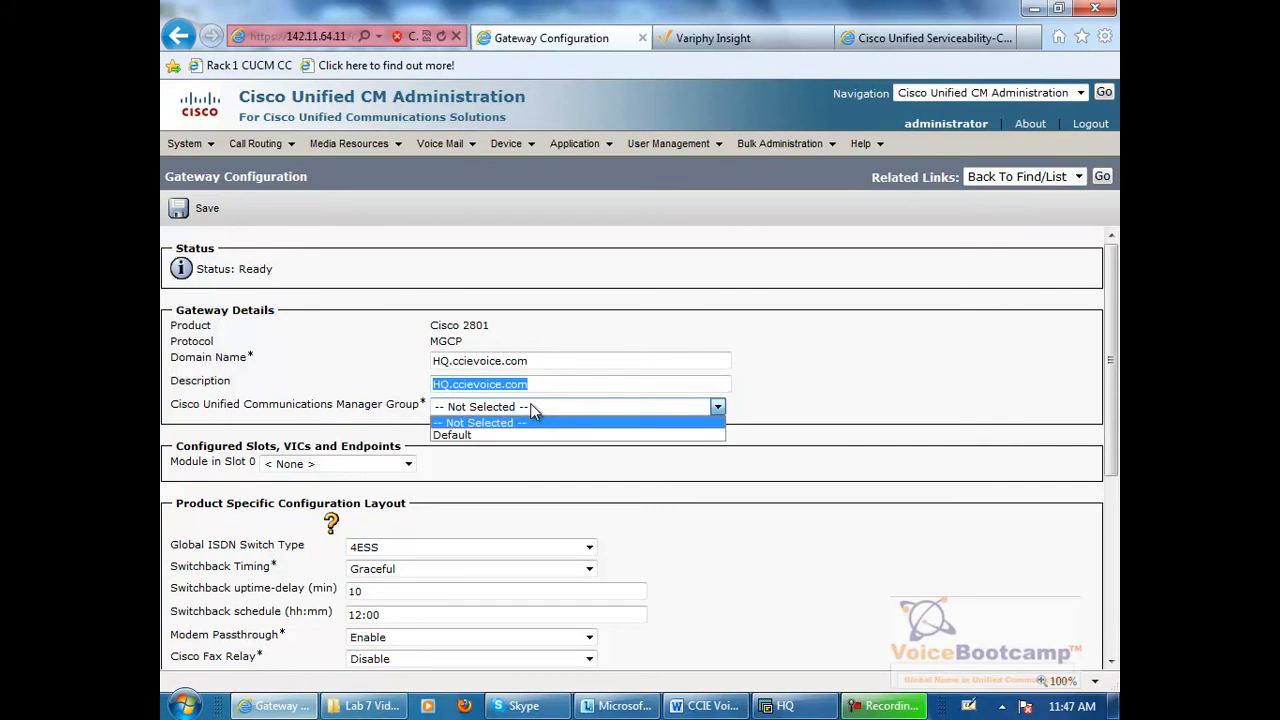
left_click(452, 434)
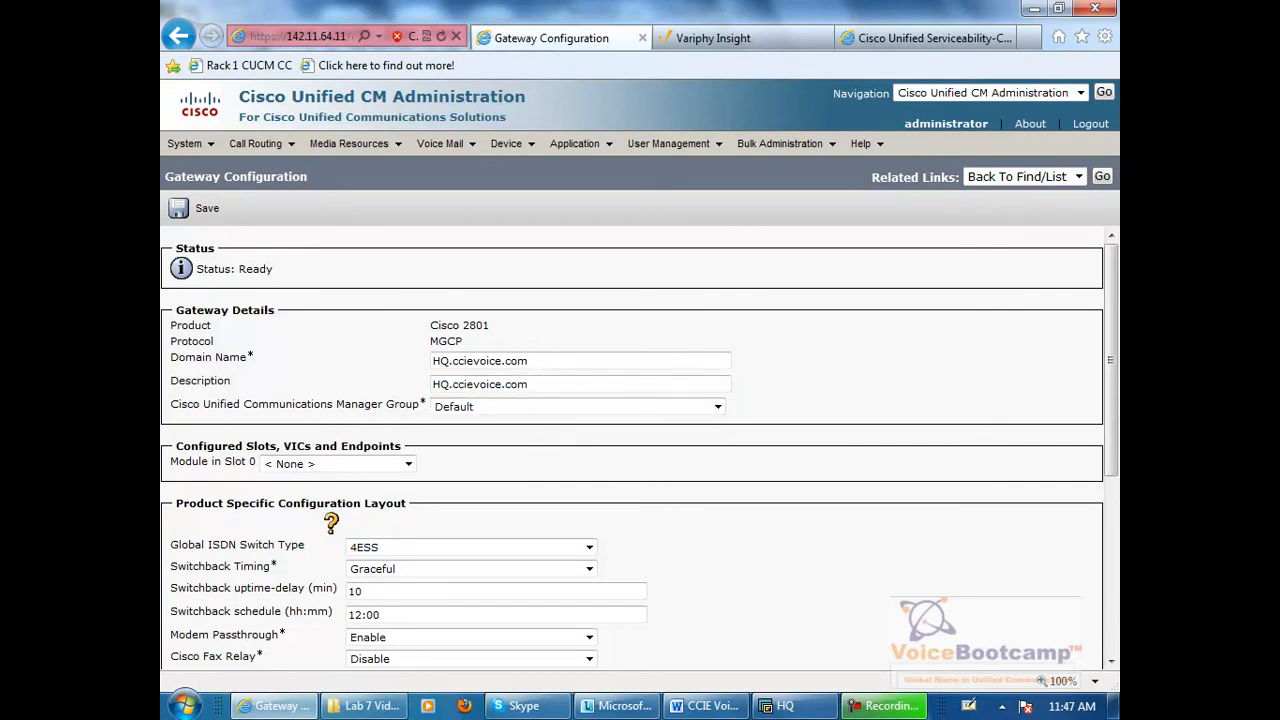
scroll("down", 3)
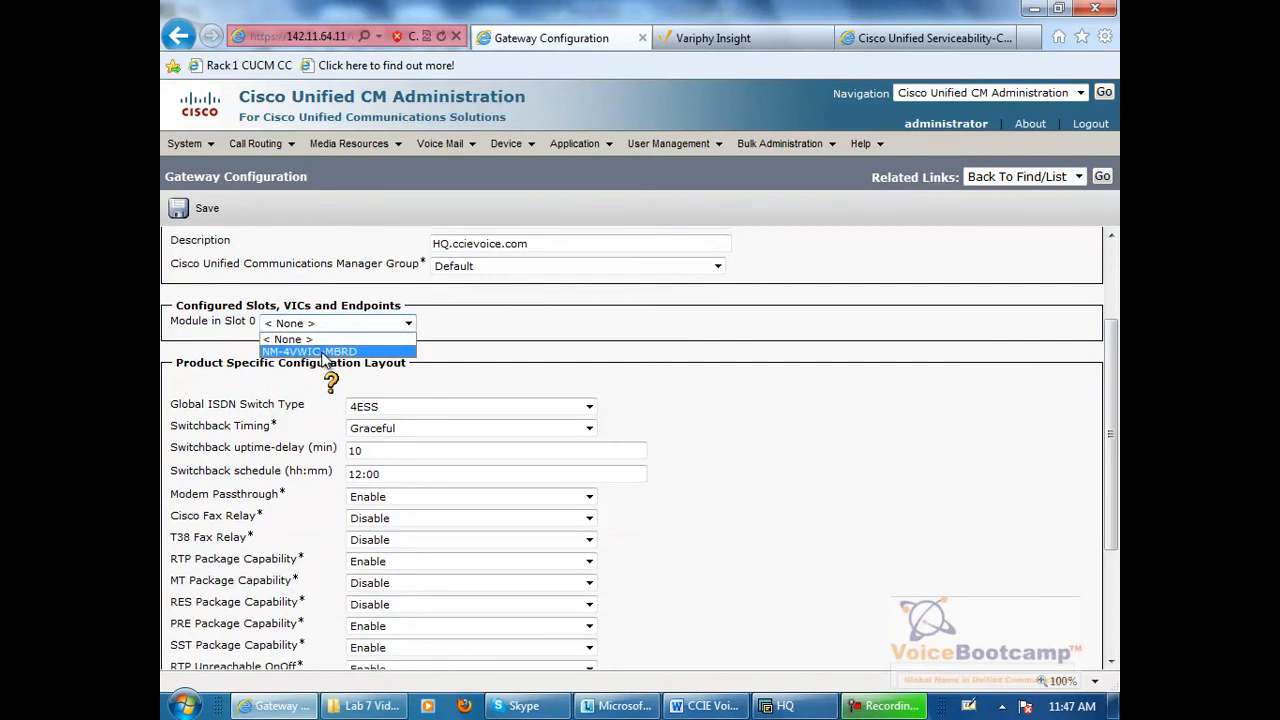
left_click(308, 351)
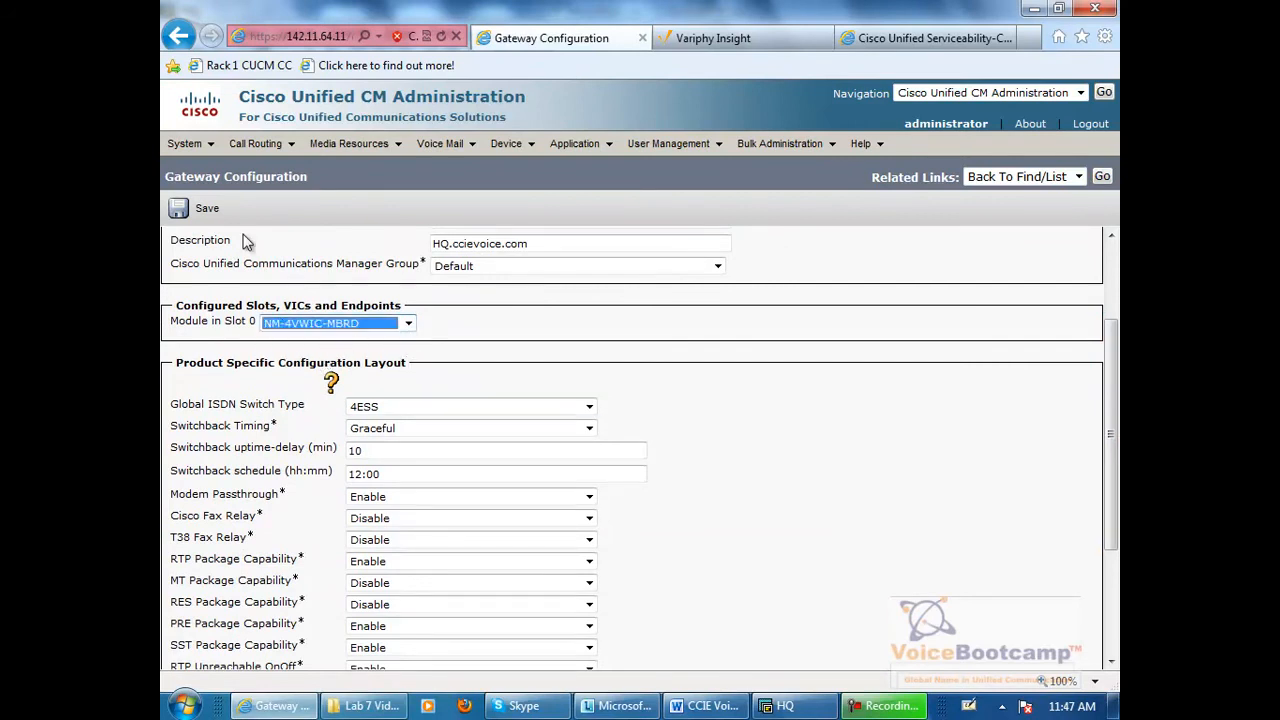
left_click(185, 208)
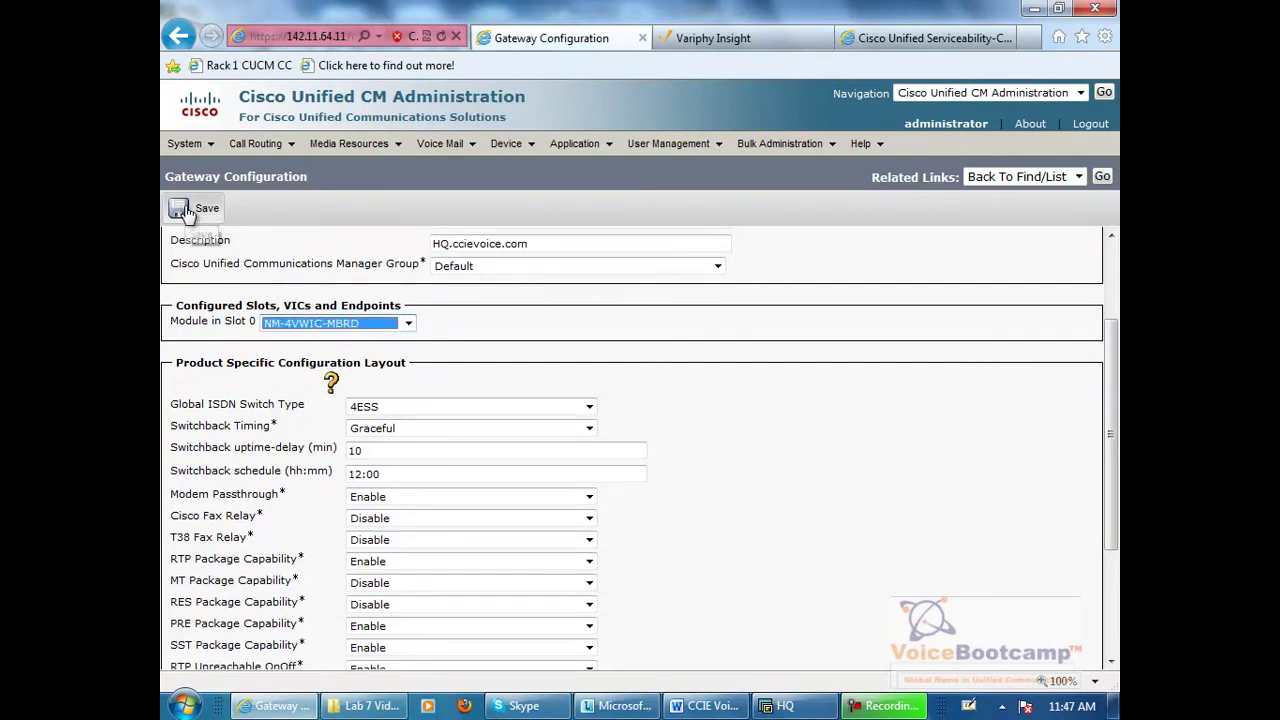
left_click(188, 208)
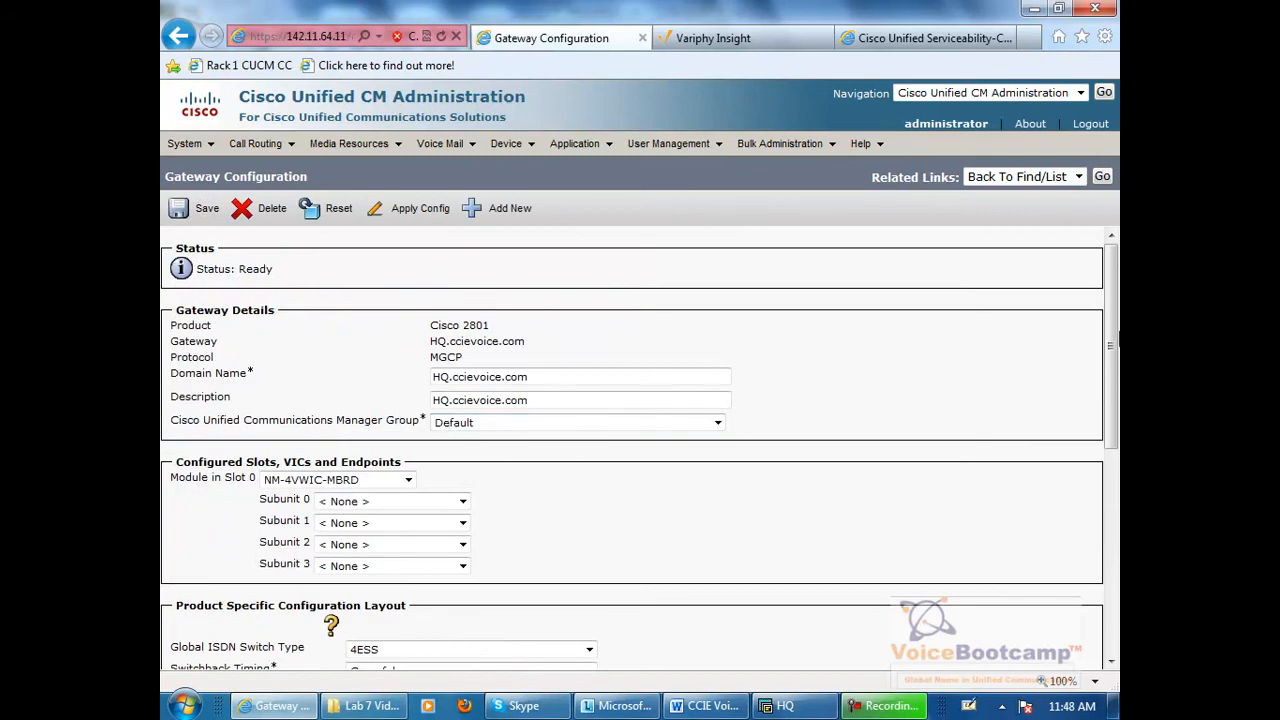
Set Subunit 2 of the slot 0 module to VWIC-1MFT-T1
scroll("down", 3)
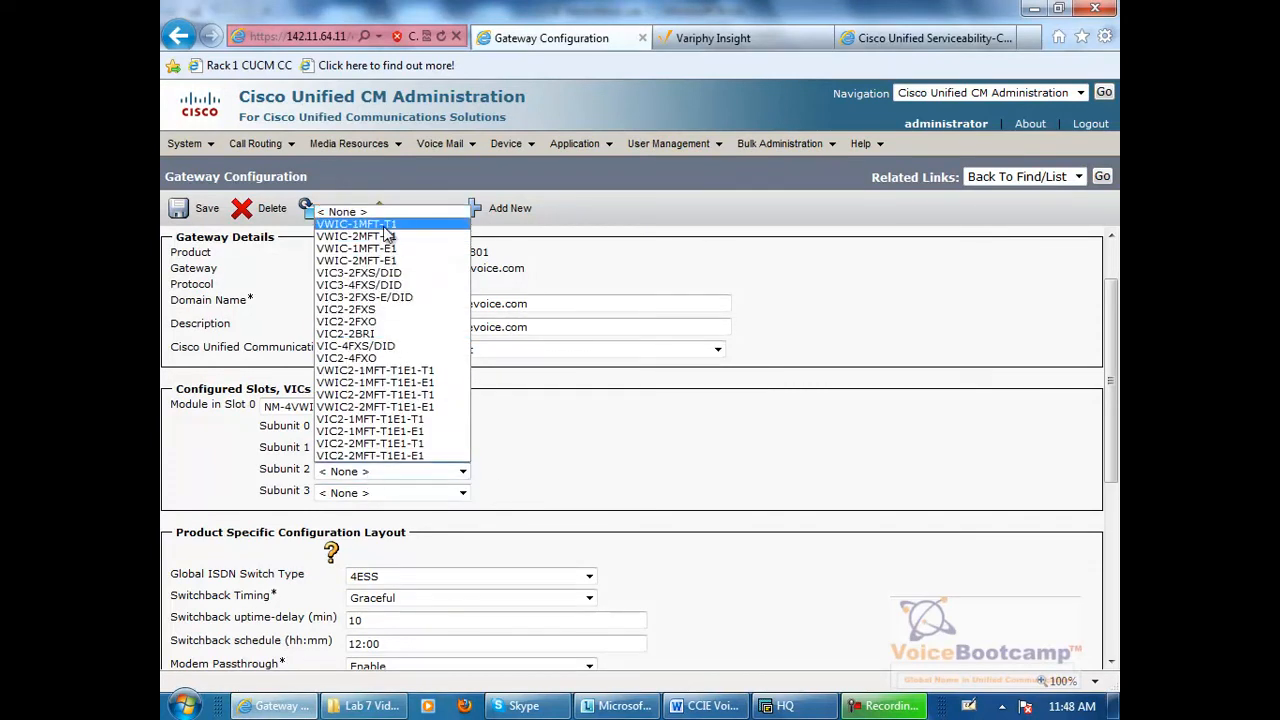
left_click(356, 224)
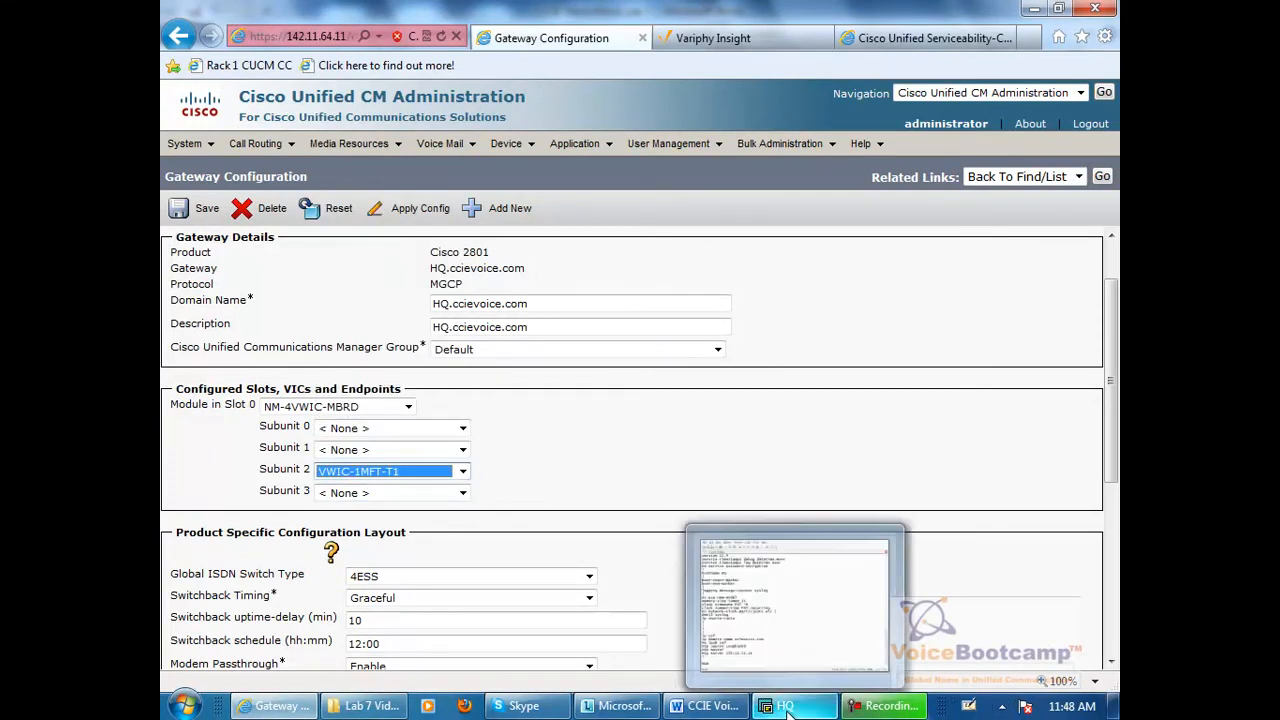
Run show inventory, highlight the VWIC-1MFT-T1 part number, then run show diag
left_click(785, 705)
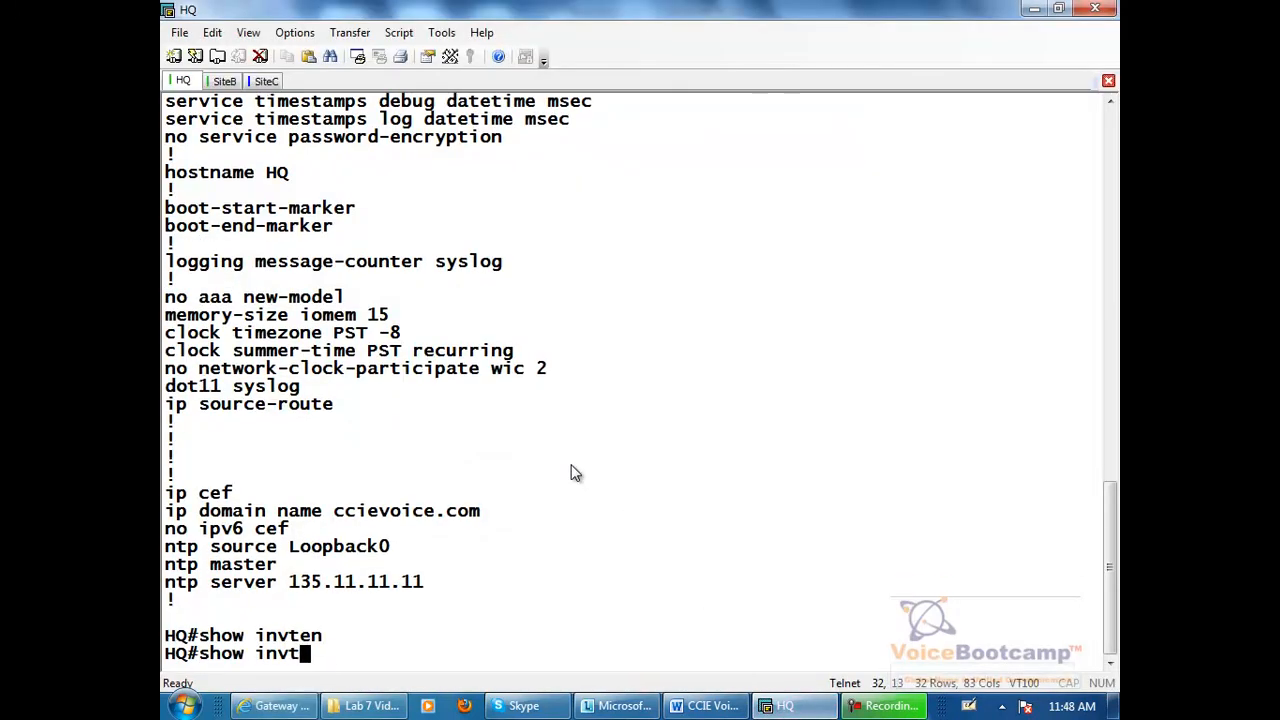
key("Return")
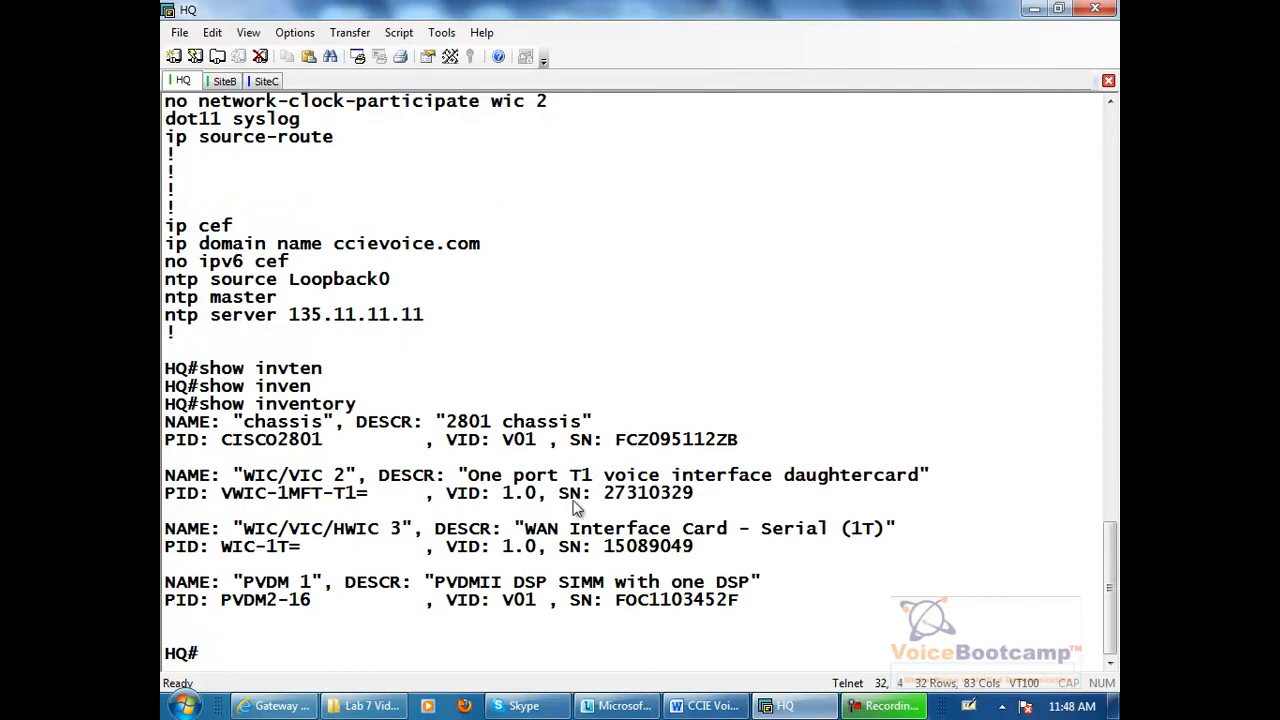
left_click_drag(255, 492, 367, 492)
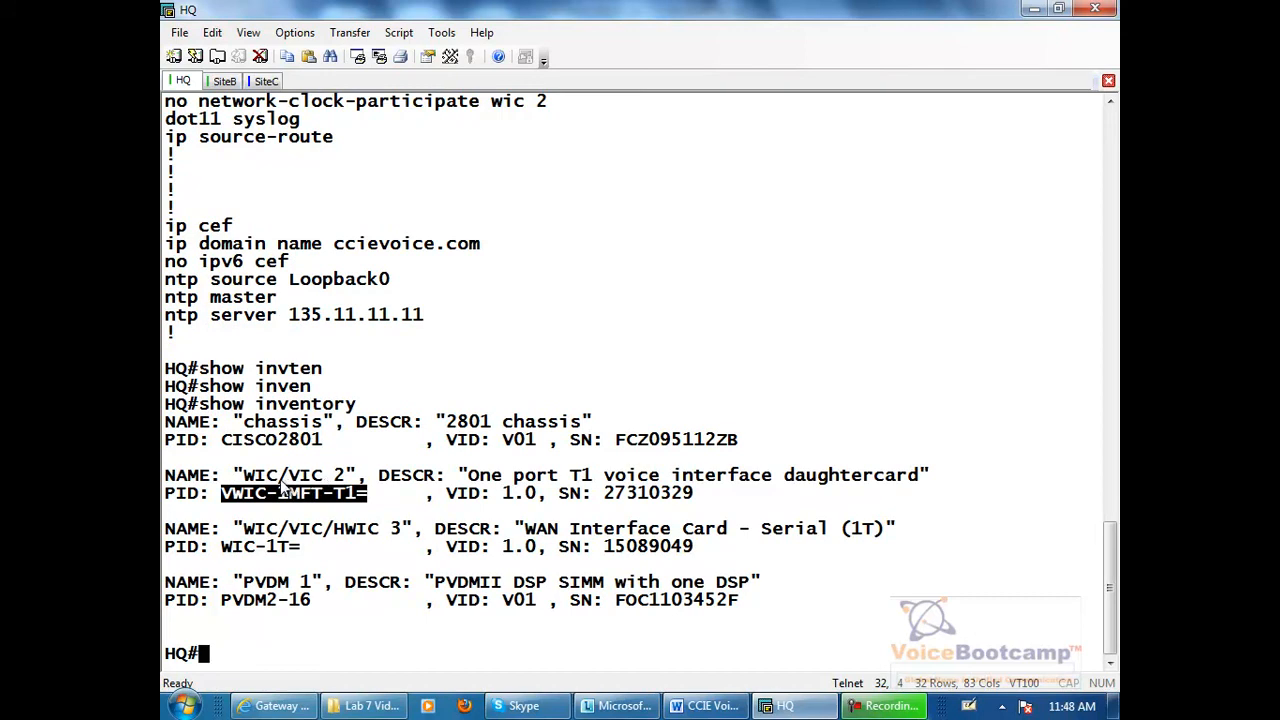
mouse_move(393, 518)
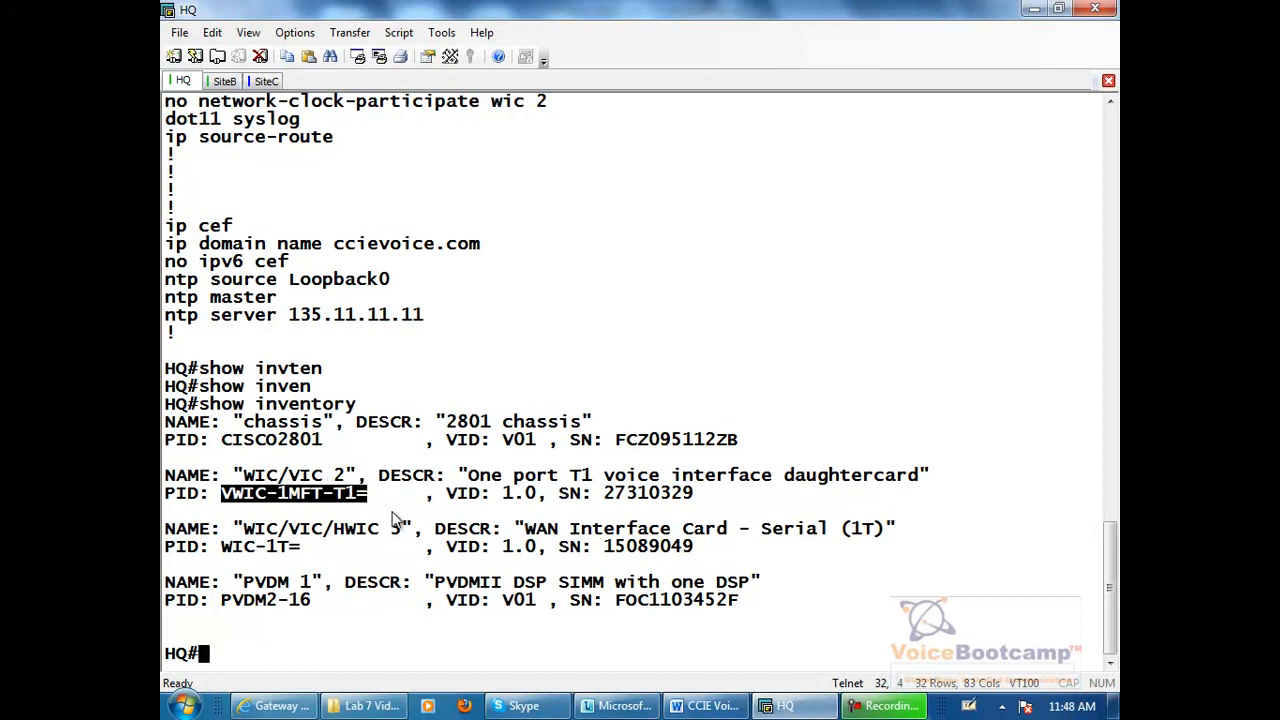
type("show diag")
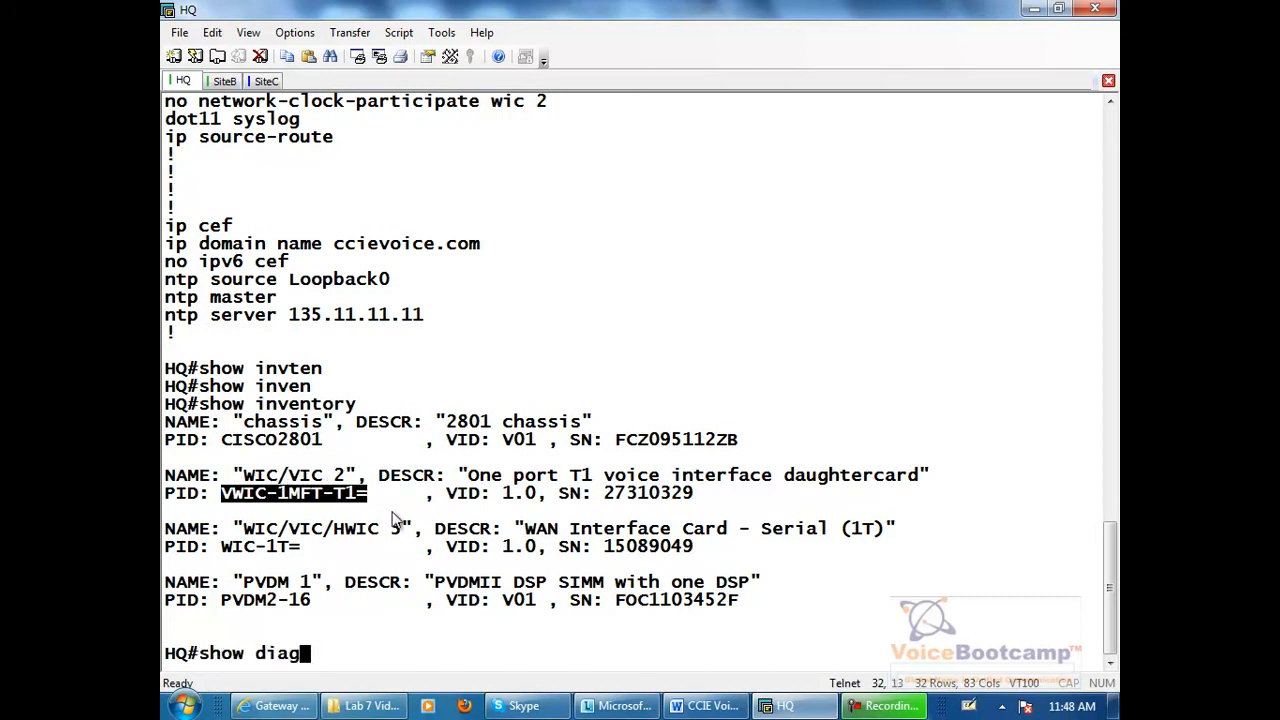
key("Enter")
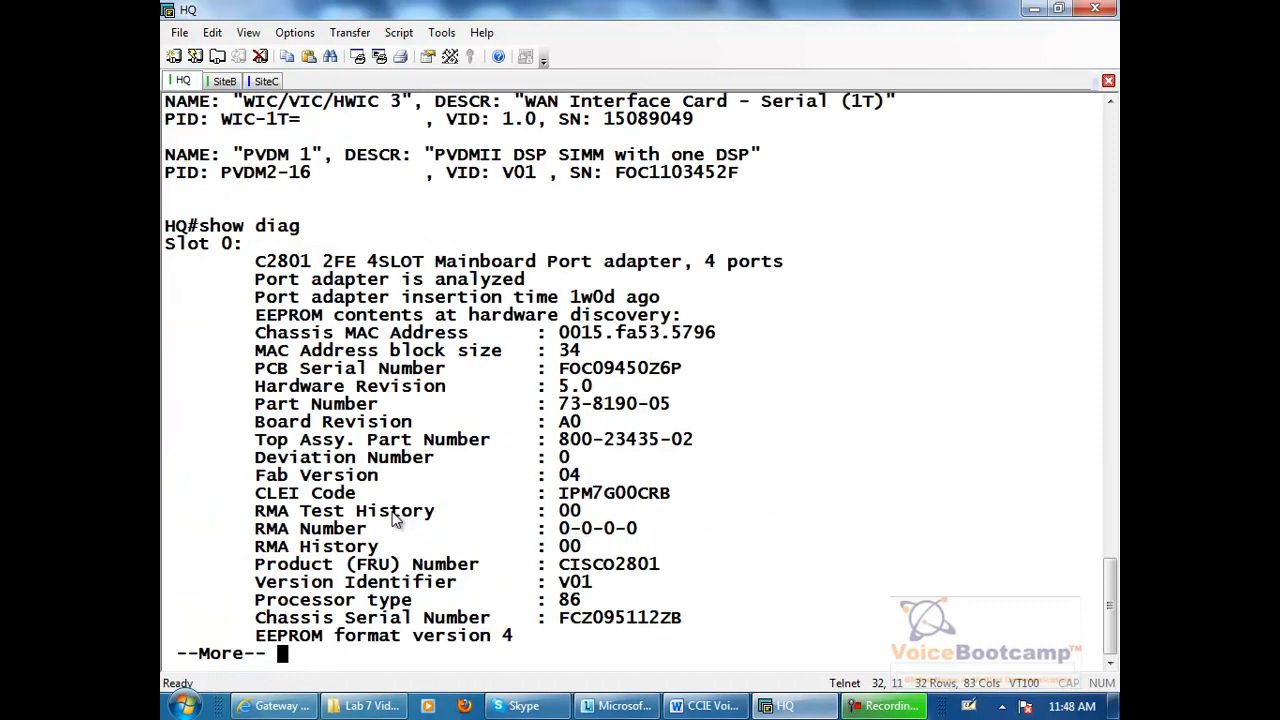